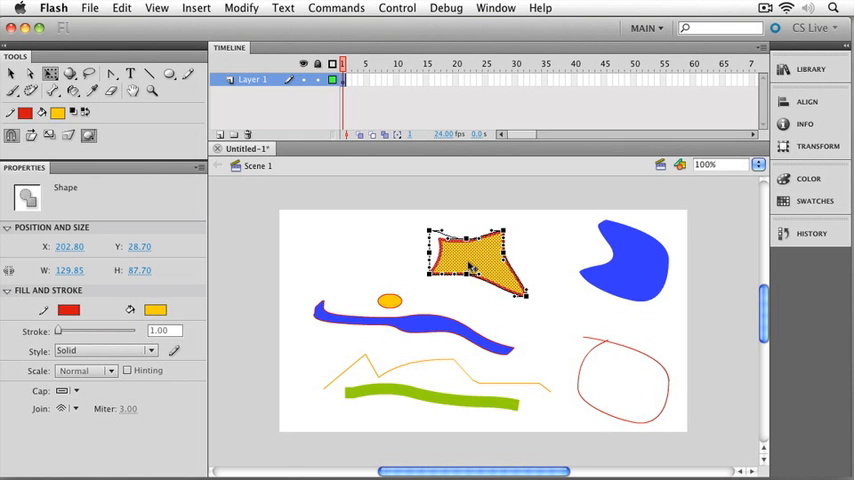
Draw a red line across the red circle outline and select it with the Selection tool
{"action": "left_click", "coordinate": [16, 76]}
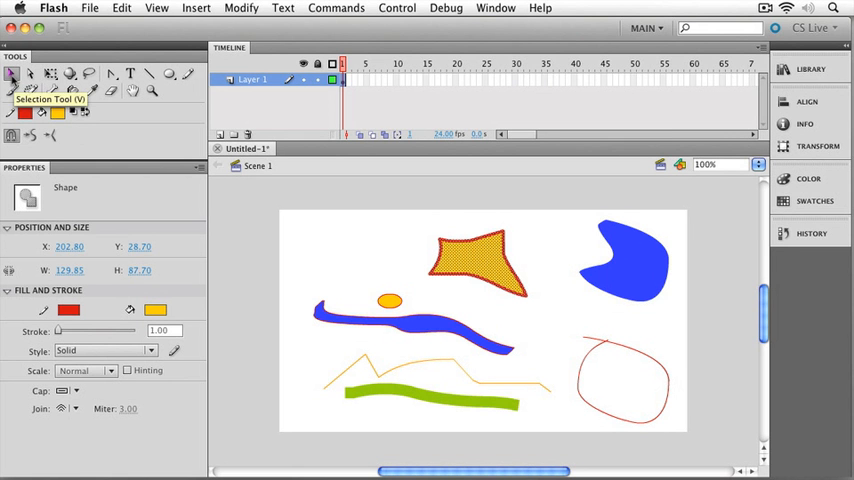
{"action": "mouse_move", "coordinate": [636, 356]}
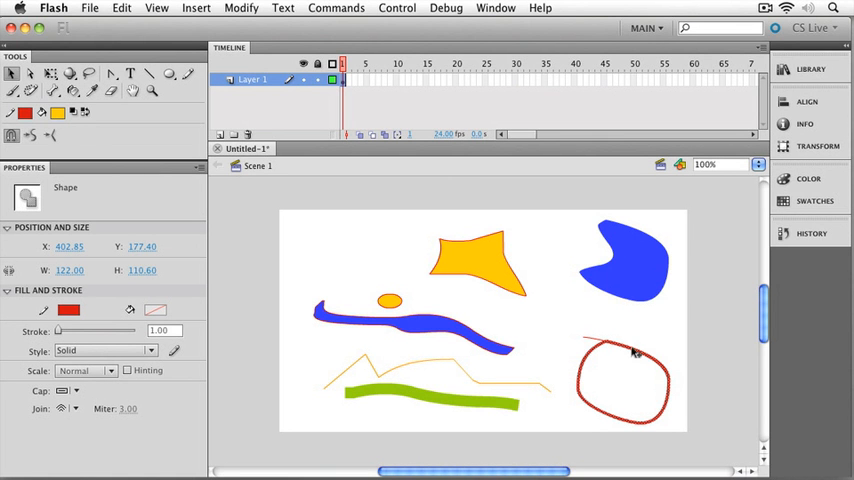
{"action": "mouse_move", "coordinate": [604, 428]}
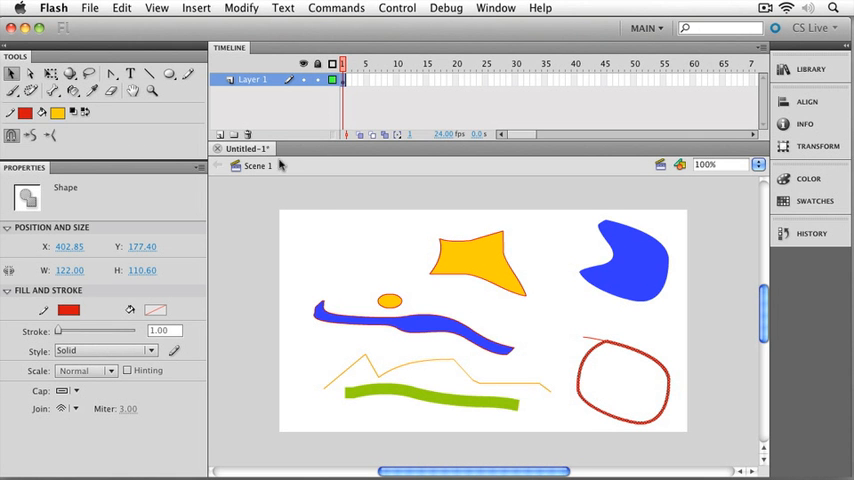
{"action": "mouse_move", "coordinate": [188, 74]}
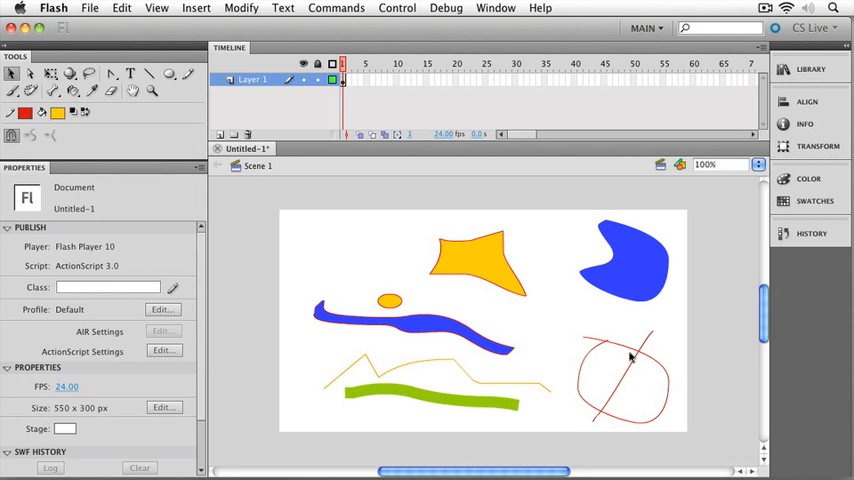
{"action": "left_click", "coordinate": [628, 356]}
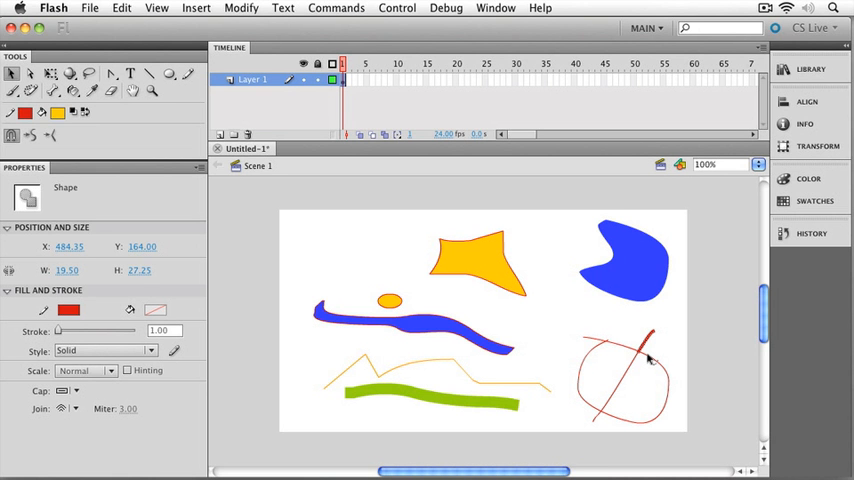
{"action": "mouse_move", "coordinate": [672, 352]}
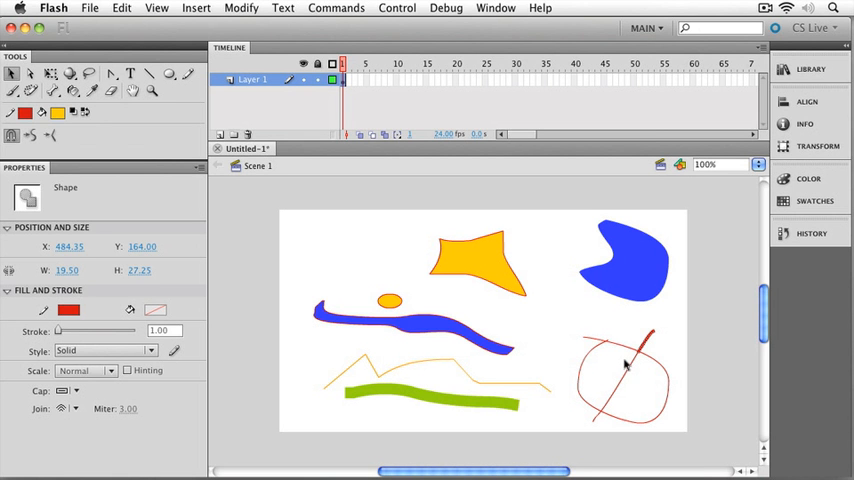
{"action": "mouse_move", "coordinate": [620, 364]}
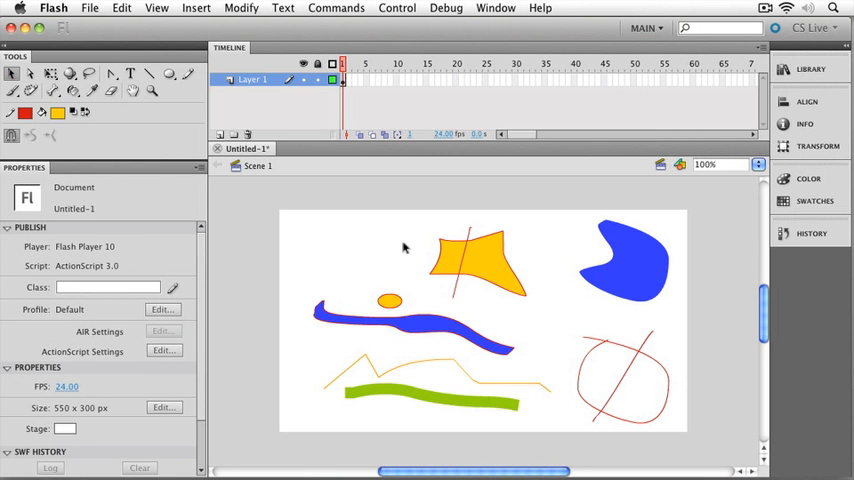
Add a matching red line across the orange star and select the star
{"action": "left_click", "coordinate": [474, 270]}
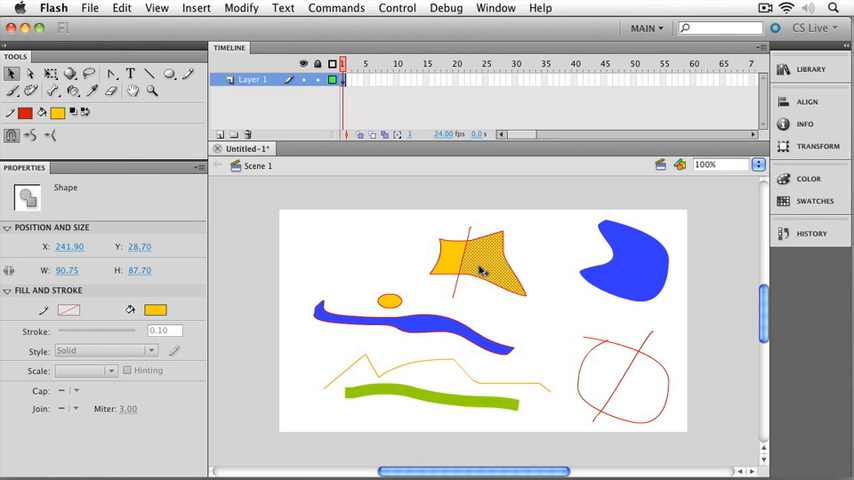
{"action": "mouse_move", "coordinate": [404, 254]}
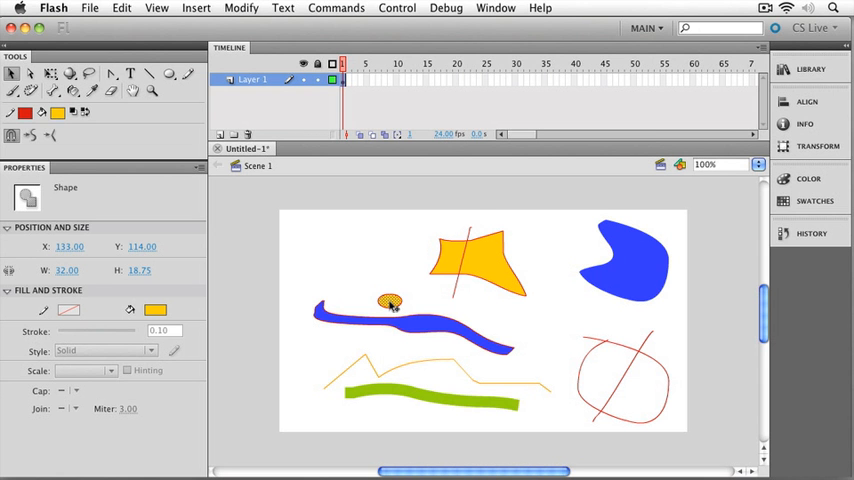
Drag the orange dot's fill off its outline onto the blue wave, cutting a notch into it
{"action": "left_click_drag", "start_coordinate": [392, 304], "coordinate": [424, 304]}
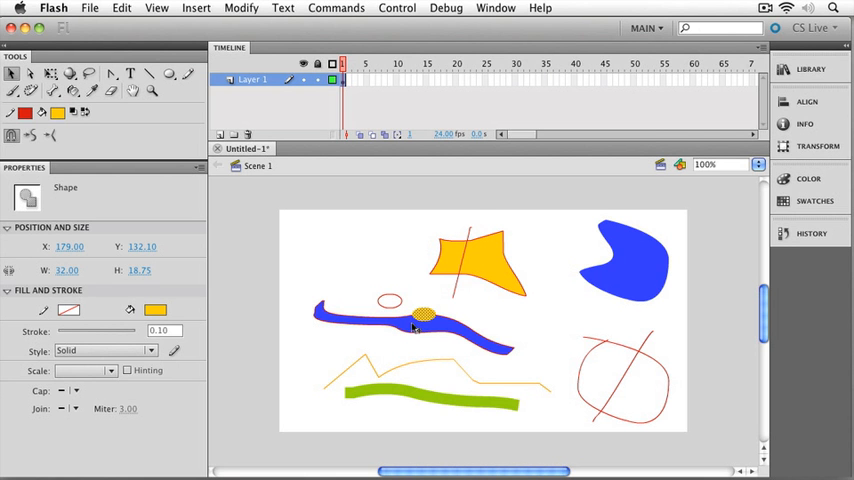
{"action": "mouse_move", "coordinate": [432, 322]}
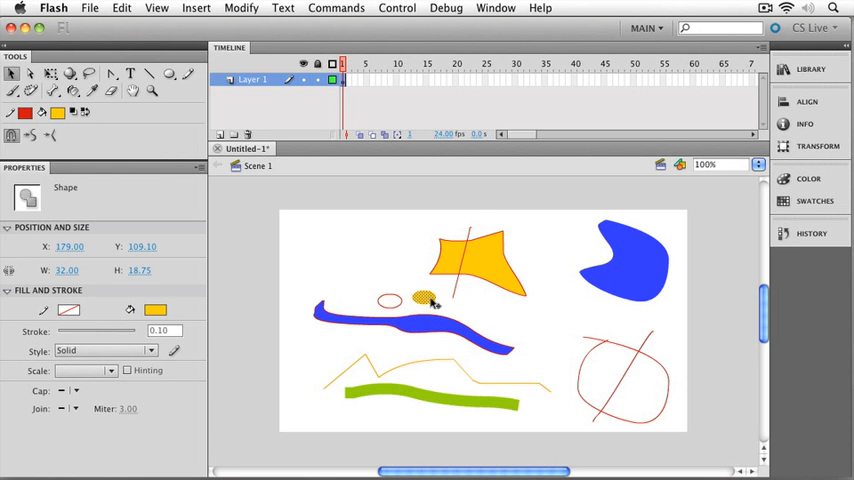
{"action": "left_click_drag", "start_coordinate": [428, 300], "coordinate": [428, 320]}
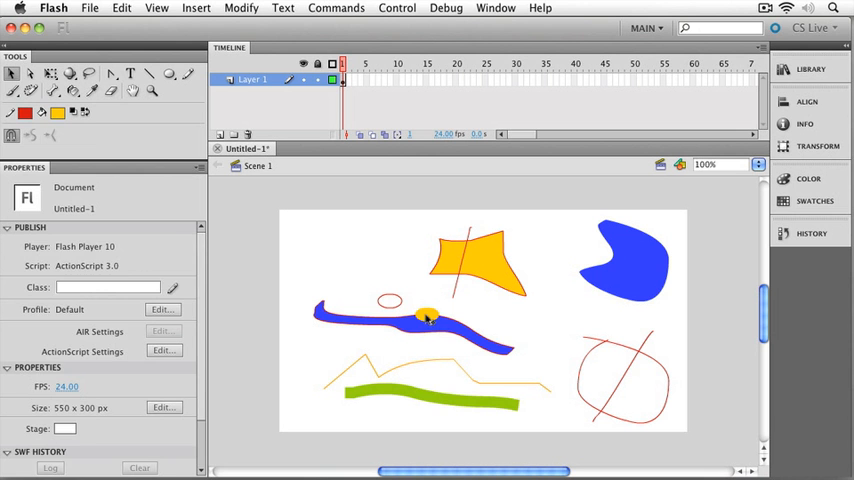
{"action": "left_click", "coordinate": [428, 318]}
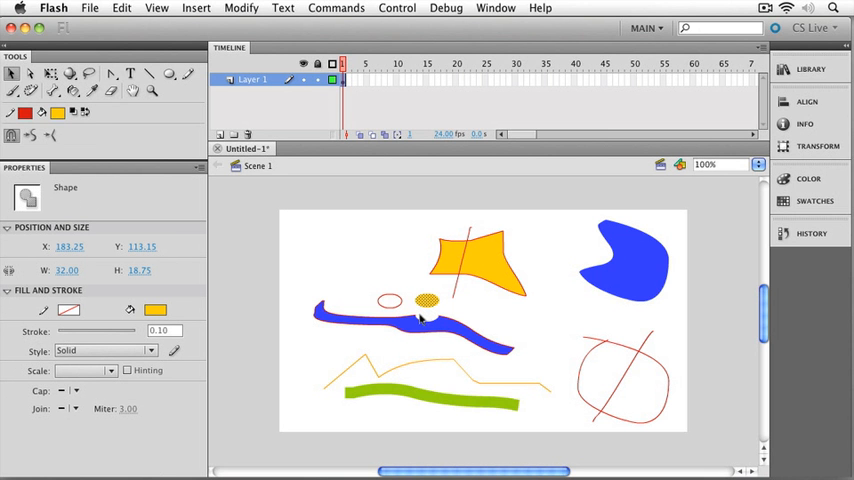
{"action": "mouse_move", "coordinate": [416, 318]}
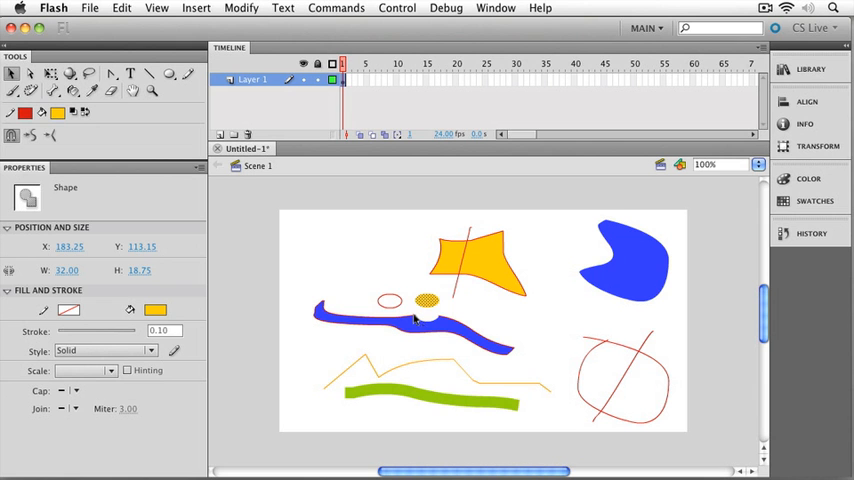
{"action": "mouse_move", "coordinate": [424, 328]}
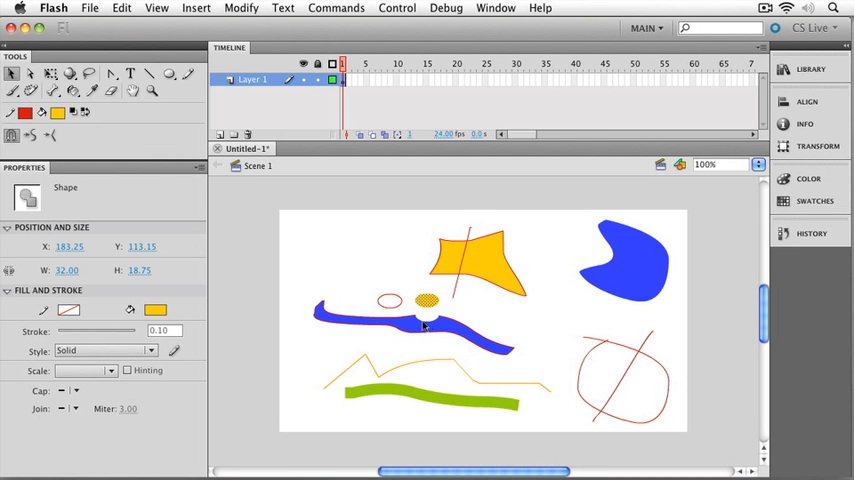
{"action": "mouse_move", "coordinate": [422, 328]}
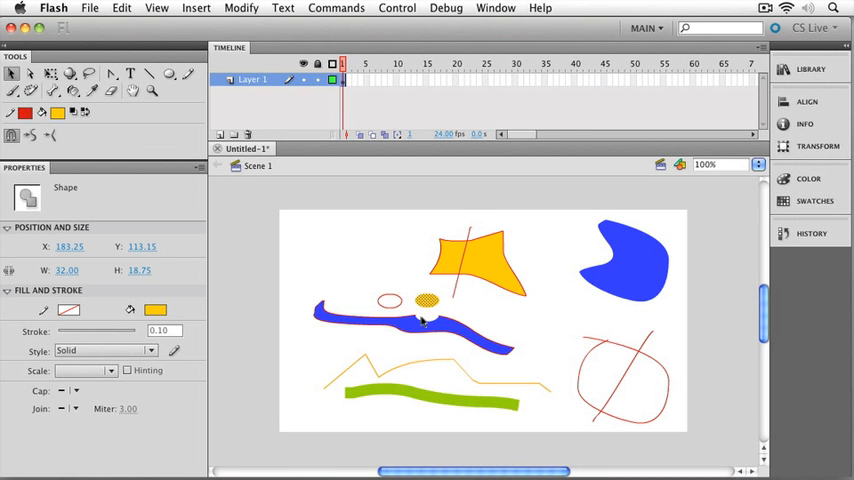
{"action": "mouse_move", "coordinate": [336, 224]}
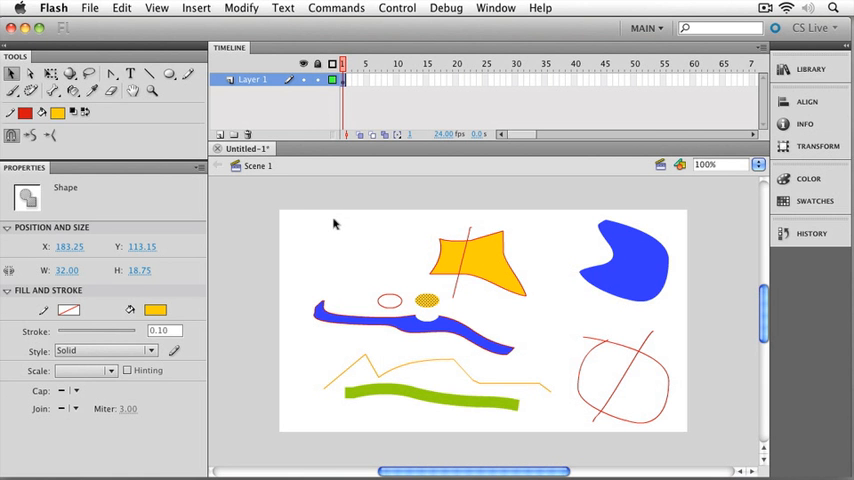
{"action": "mouse_move", "coordinate": [354, 226]}
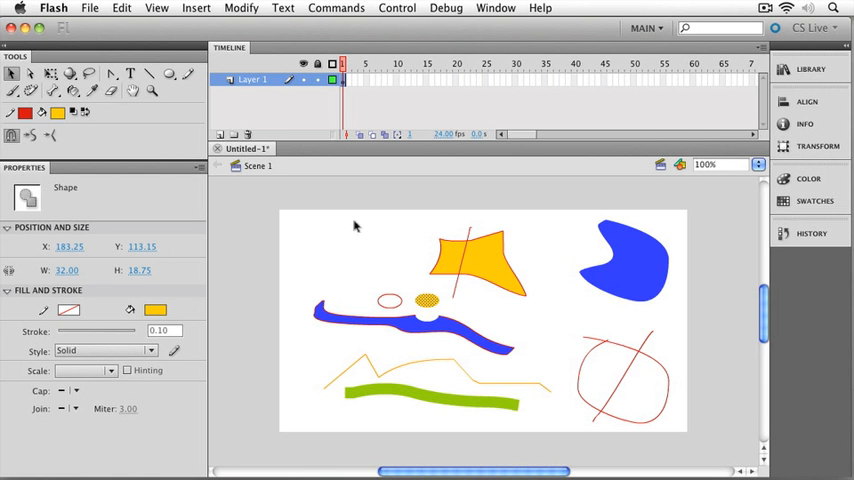
Marquee-select a rectangular chunk of the star, red line and blue wave and move it aside
{"action": "left_click_drag", "start_coordinate": [348, 218], "coordinate": [512, 350]}
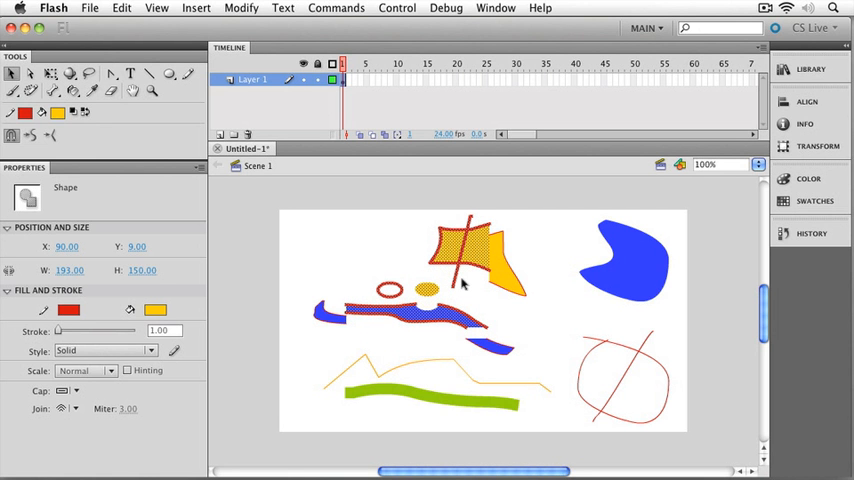
{"action": "mouse_move", "coordinate": [464, 292]}
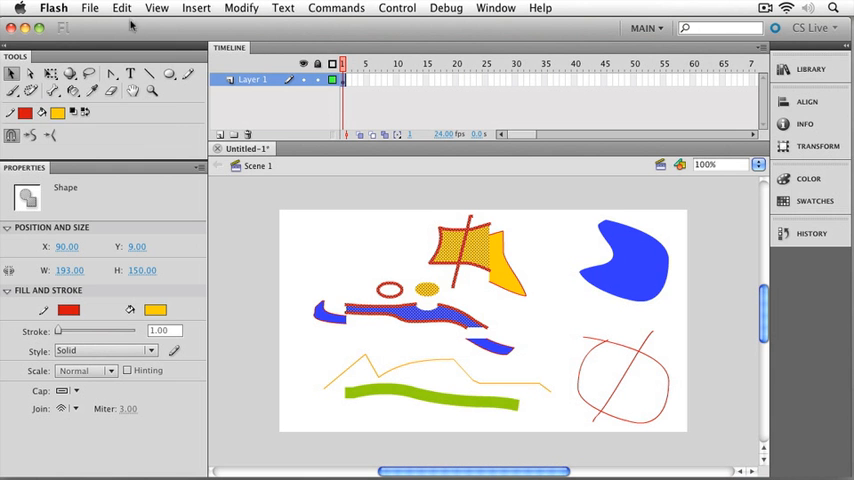
Undo the move via Edit > Undo so the torn shapes return to their places
{"action": "left_click", "coordinate": [116, 8]}
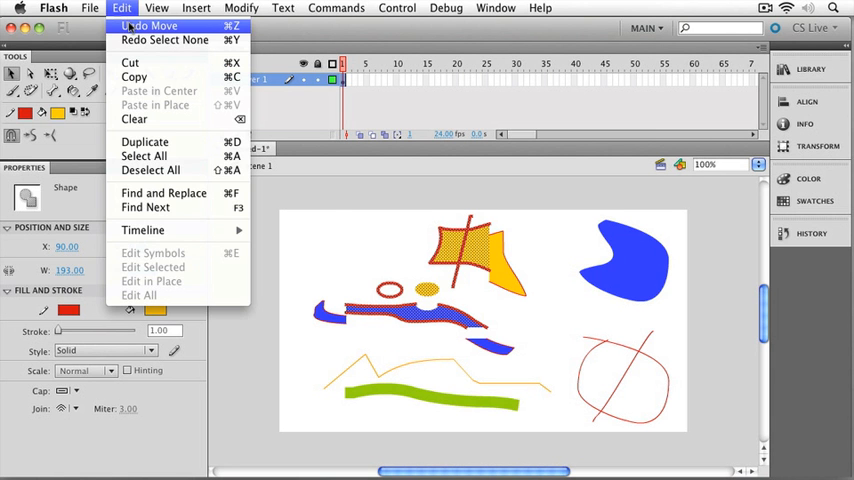
{"action": "left_click", "coordinate": [364, 240]}
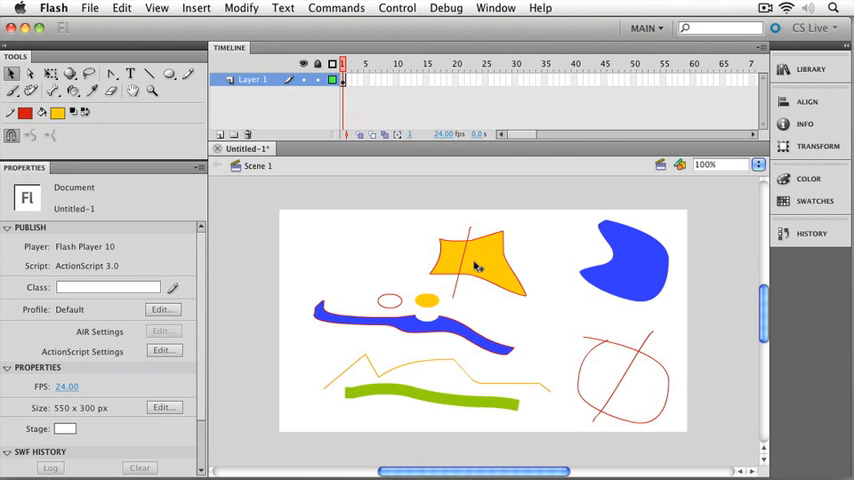
{"action": "mouse_move", "coordinate": [492, 270]}
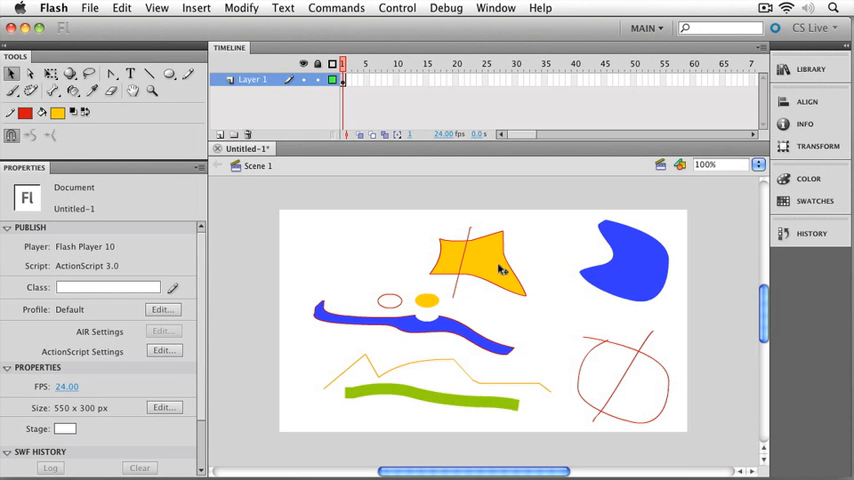
Delete the red line segment crossing the orange star, then select the star
{"action": "left_click", "coordinate": [500, 270]}
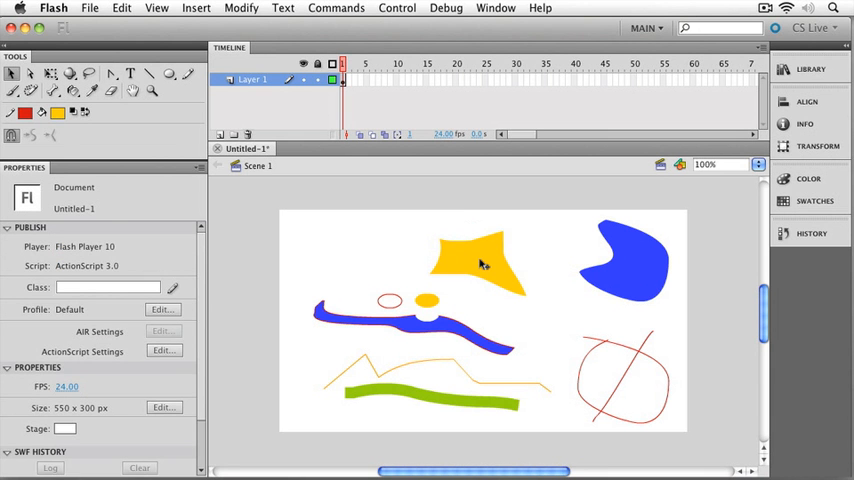
{"action": "left_click", "coordinate": [476, 264]}
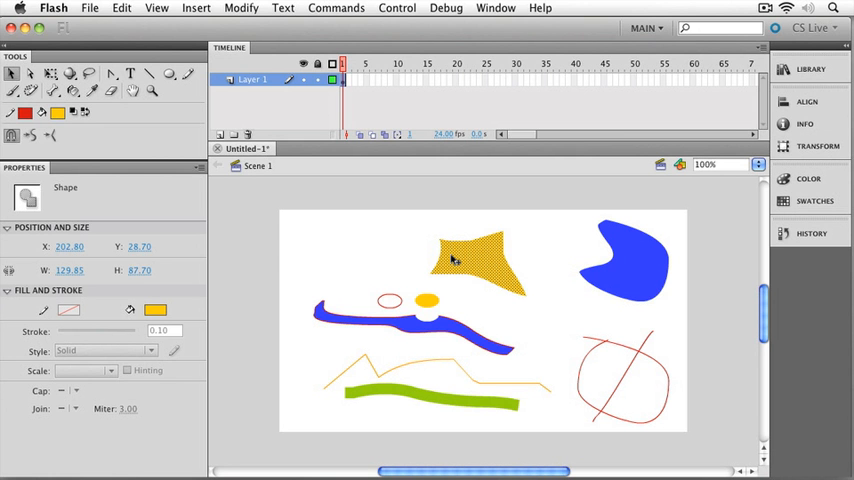
Convert the selected orange star into a group with Modify > Group
{"action": "left_click", "coordinate": [232, 8]}
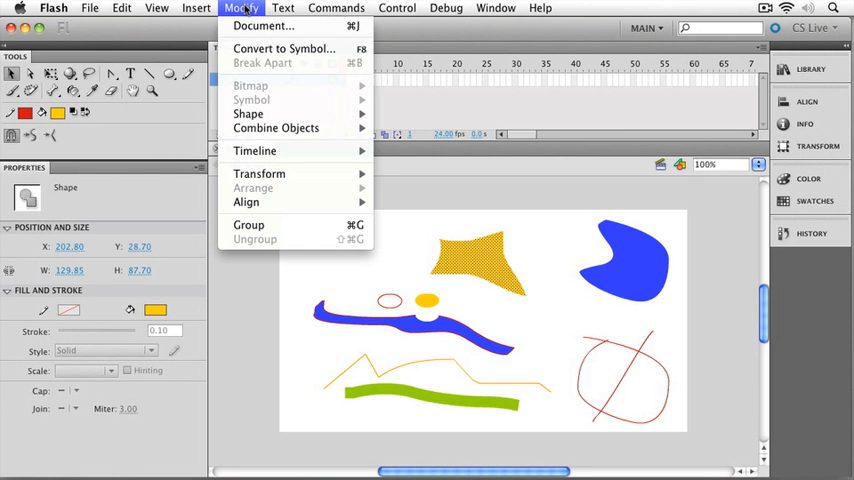
{"action": "mouse_move", "coordinate": [248, 224]}
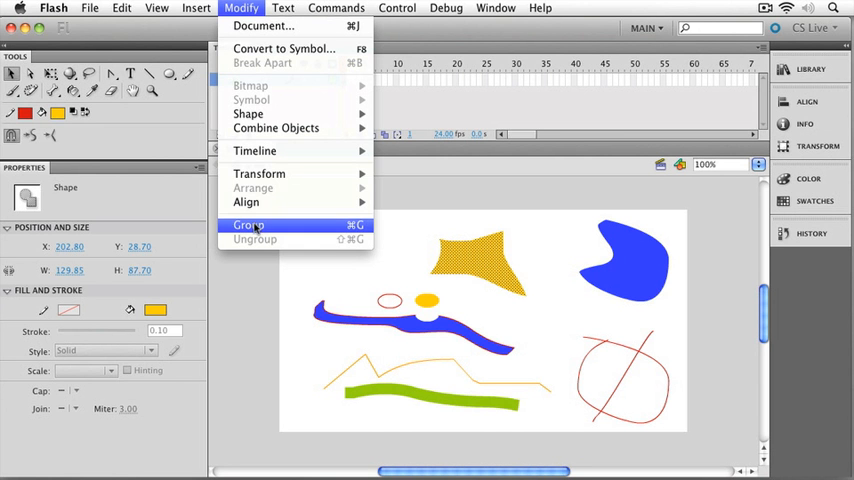
{"action": "left_click", "coordinate": [248, 224]}
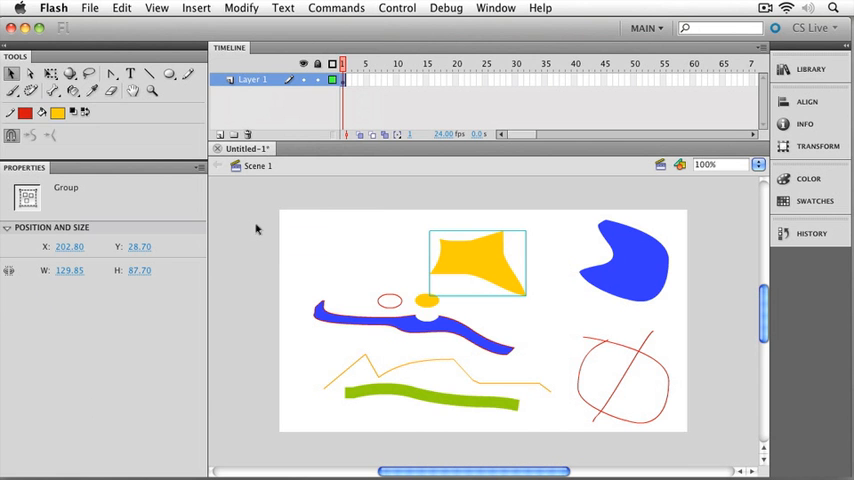
{"action": "mouse_move", "coordinate": [454, 260]}
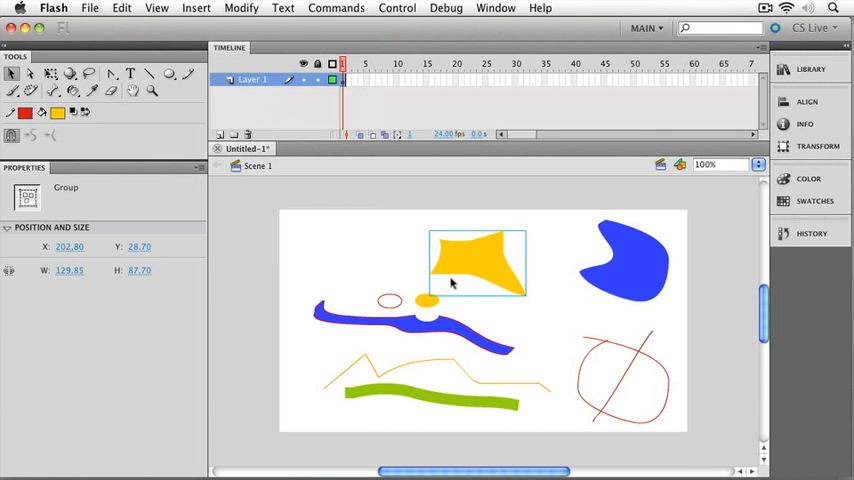
{"action": "mouse_move", "coordinate": [480, 264]}
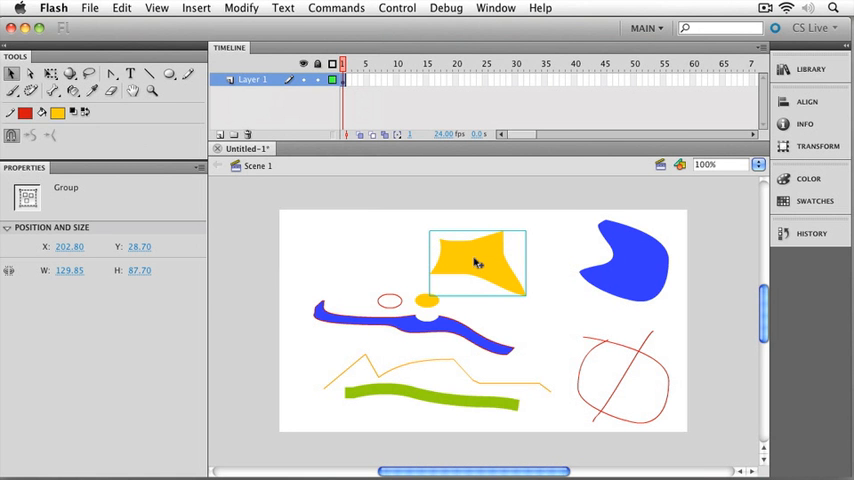
Drag the star group over the blue shape and off again, parking it near the top centre
{"action": "left_click_drag", "start_coordinate": [476, 264], "coordinate": [632, 290]}
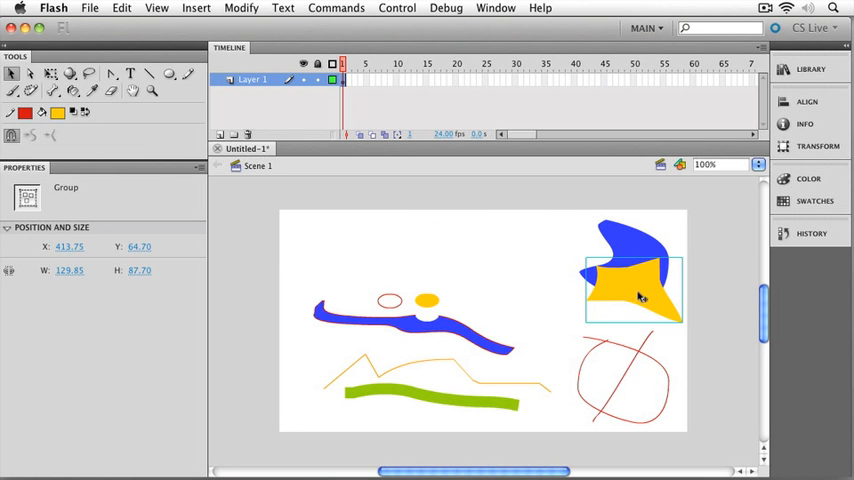
{"action": "left_click_drag", "start_coordinate": [636, 290], "coordinate": [608, 340]}
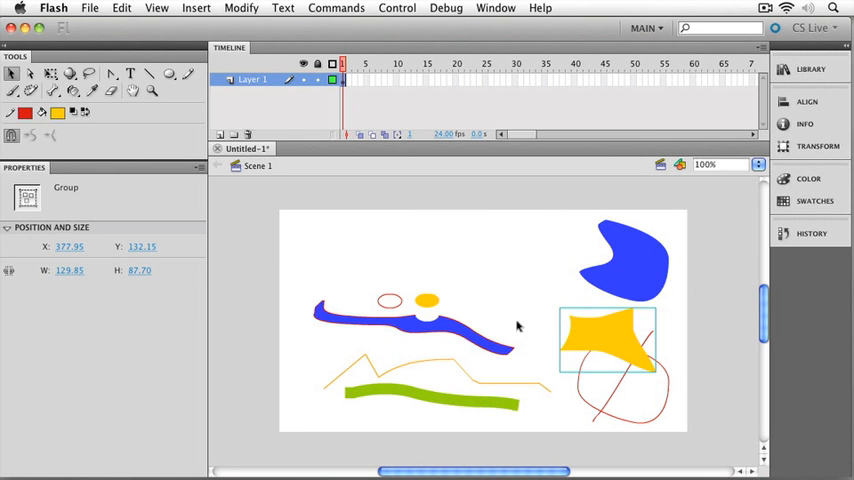
{"action": "mouse_move", "coordinate": [604, 336]}
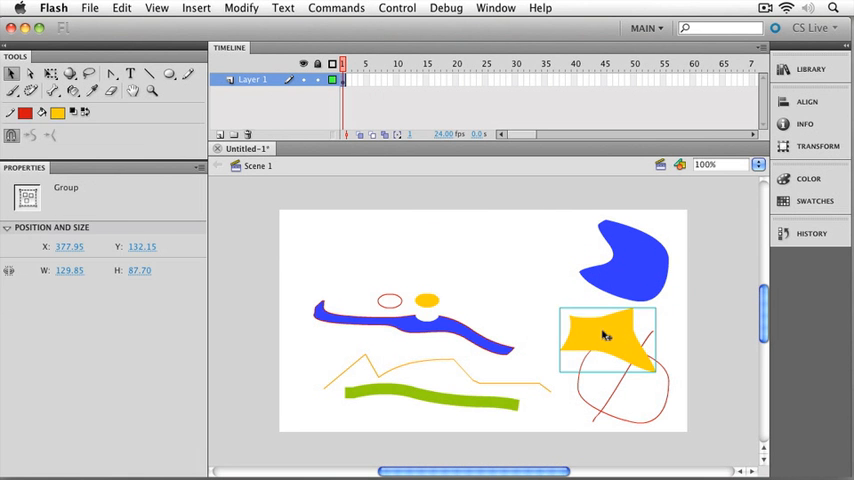
{"action": "left_click_drag", "start_coordinate": [604, 340], "coordinate": [516, 284]}
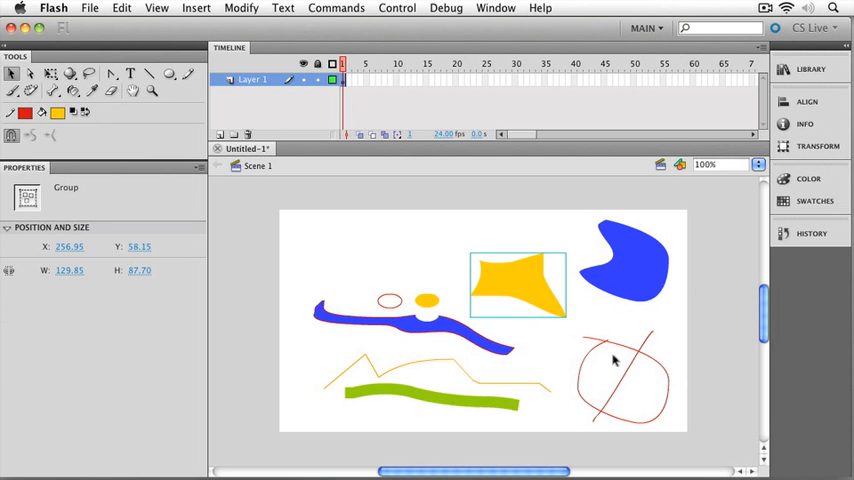
{"action": "mouse_move", "coordinate": [508, 260]}
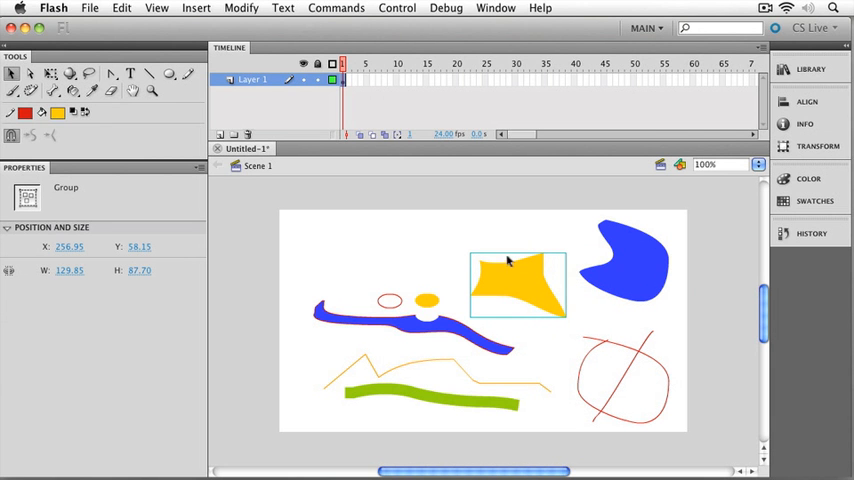
{"action": "mouse_move", "coordinate": [408, 332]}
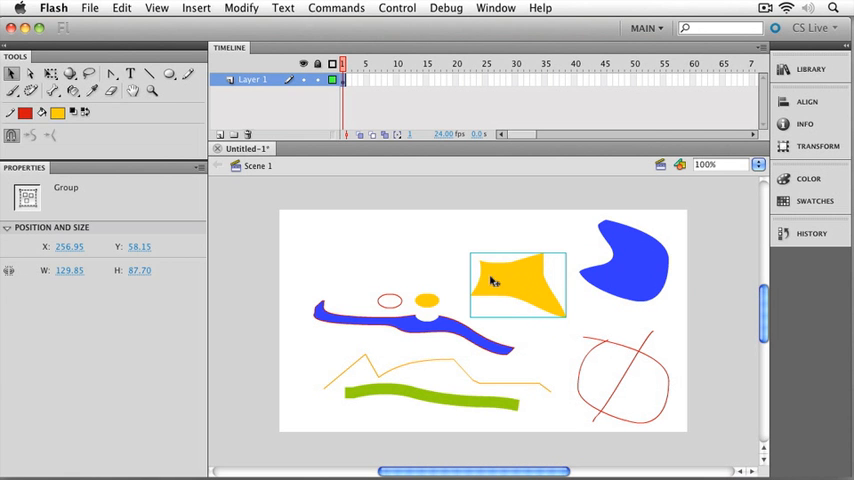
{"action": "mouse_move", "coordinate": [64, 270]}
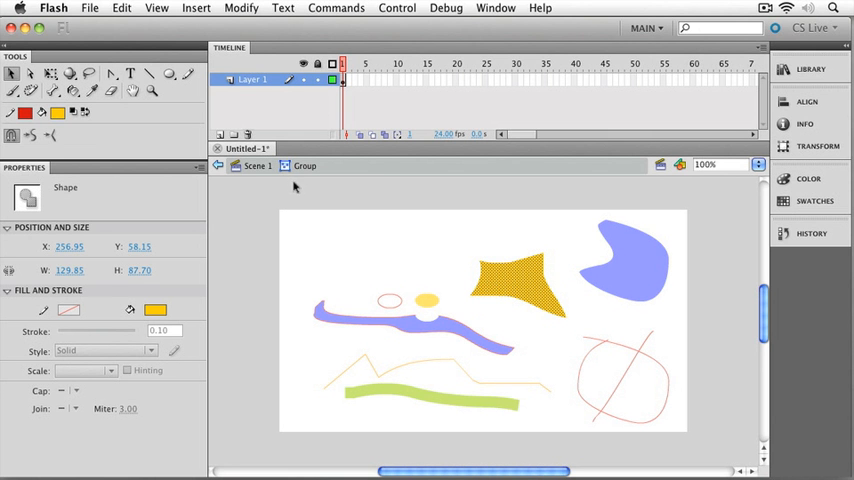
{"action": "mouse_move", "coordinate": [296, 178]}
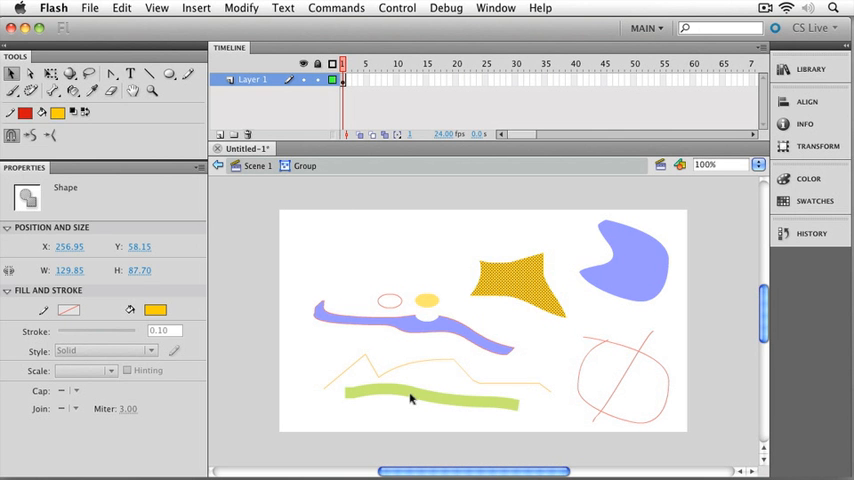
{"action": "mouse_move", "coordinate": [408, 330]}
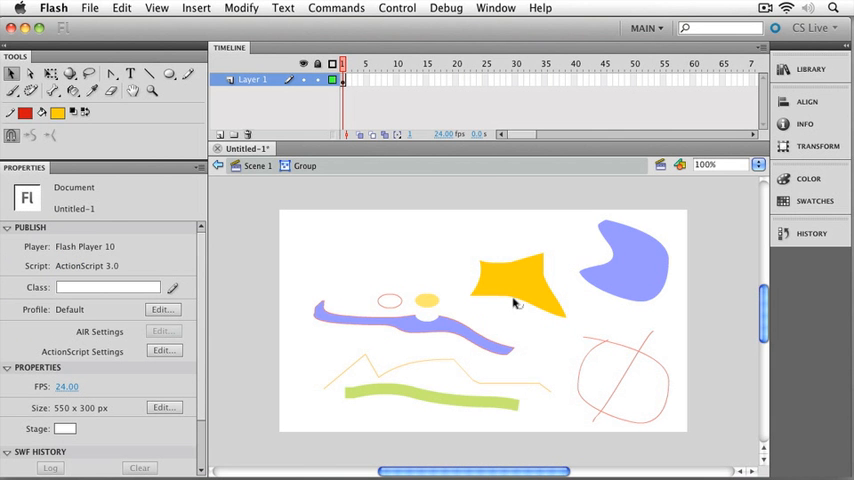
{"action": "mouse_move", "coordinate": [504, 316]}
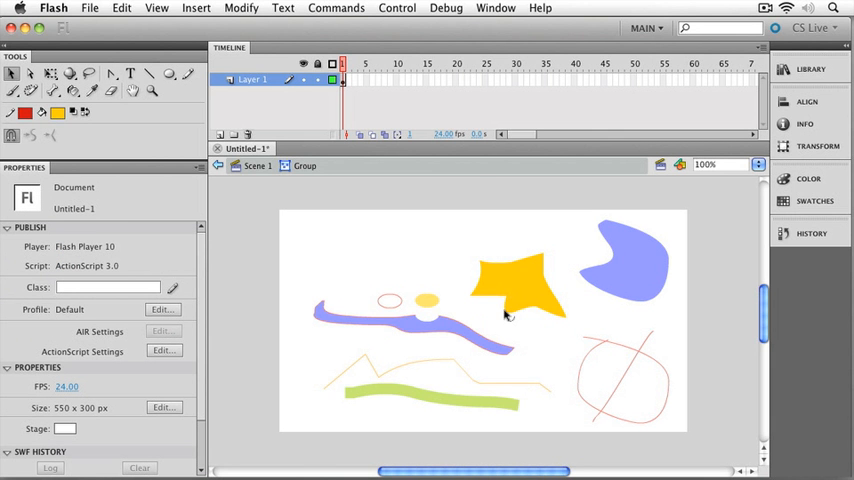
Inside the star's group, recolour the star's fill purple with the Paint Bucket
{"action": "left_click", "coordinate": [516, 284]}
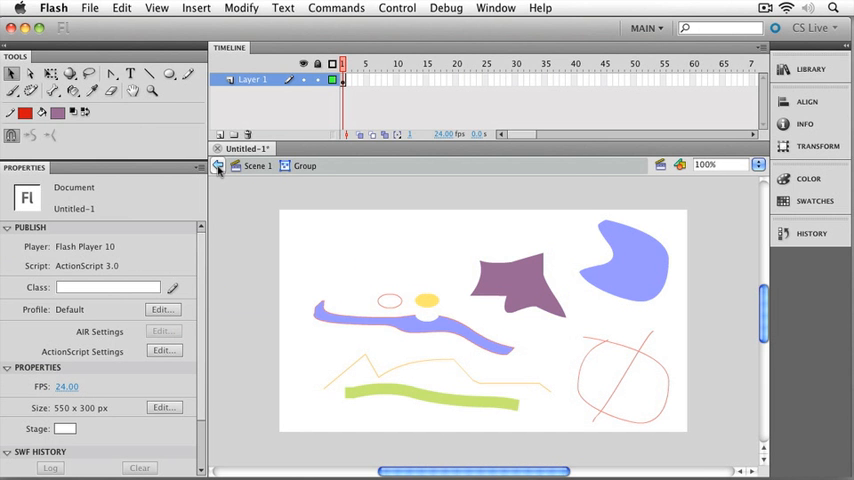
Return to Scene 1 and move the purple star group up near the stage's top edge
{"action": "left_click", "coordinate": [520, 290]}
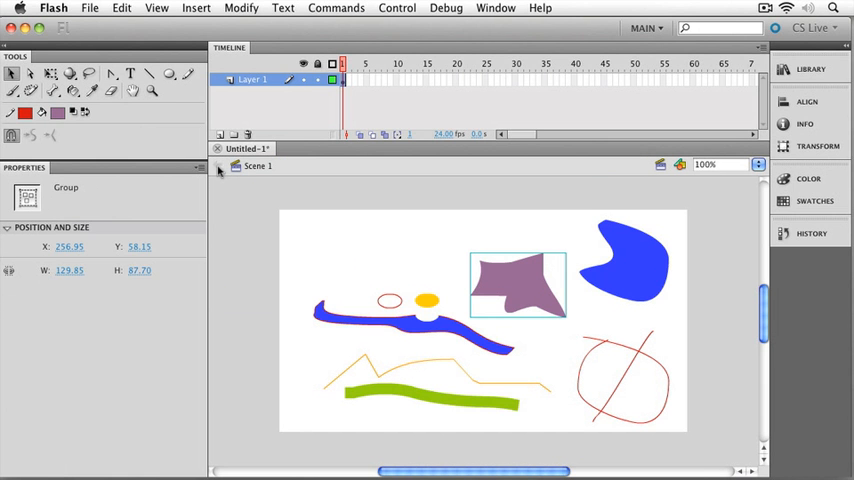
{"action": "mouse_move", "coordinate": [258, 166]}
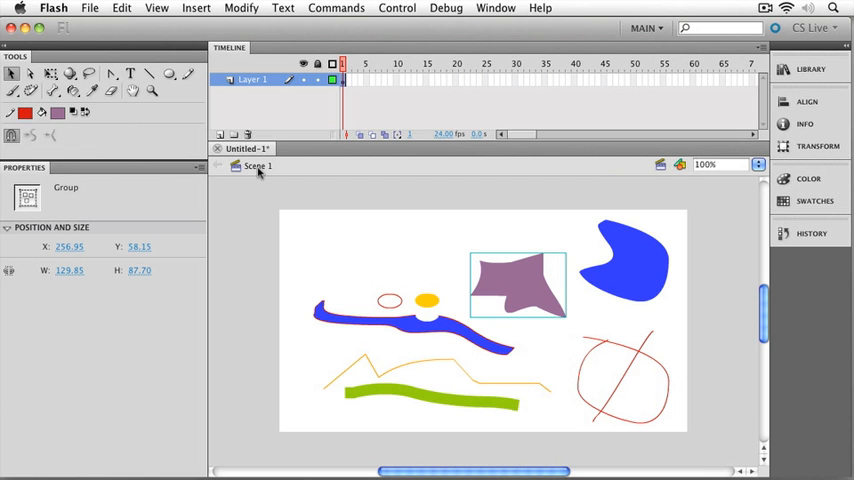
{"action": "left_click_drag", "start_coordinate": [518, 284], "coordinate": [488, 250]}
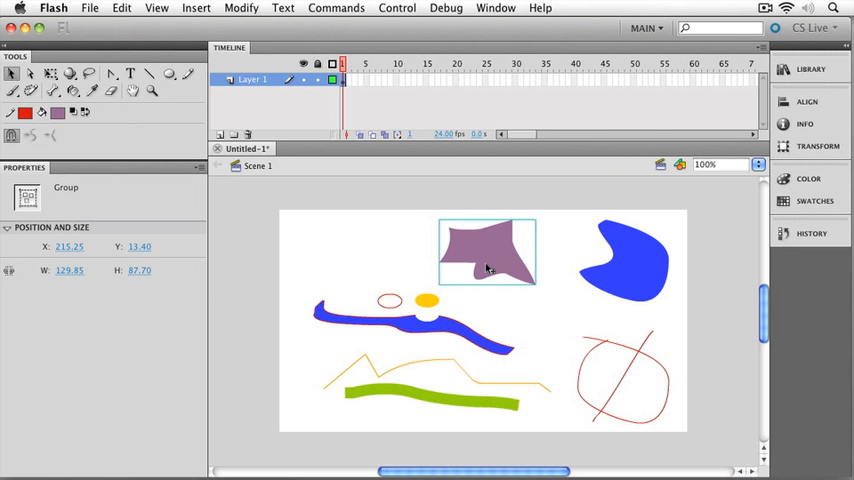
{"action": "mouse_move", "coordinate": [360, 222]}
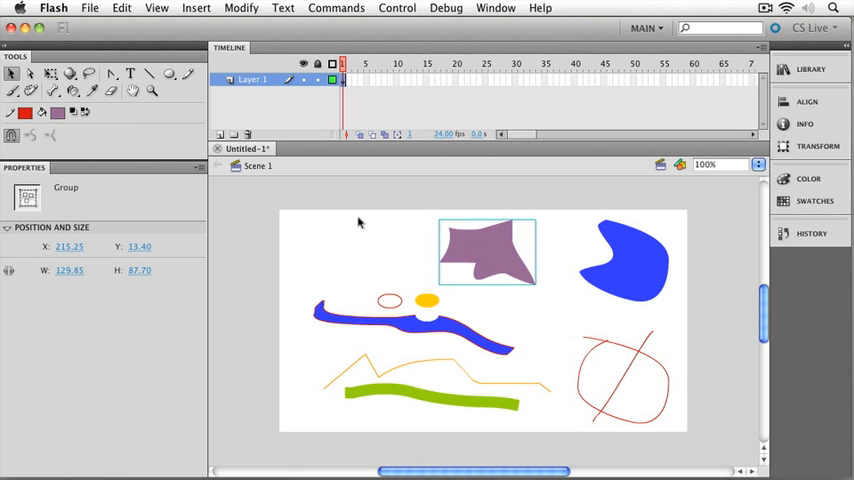
{"action": "mouse_move", "coordinate": [190, 76]}
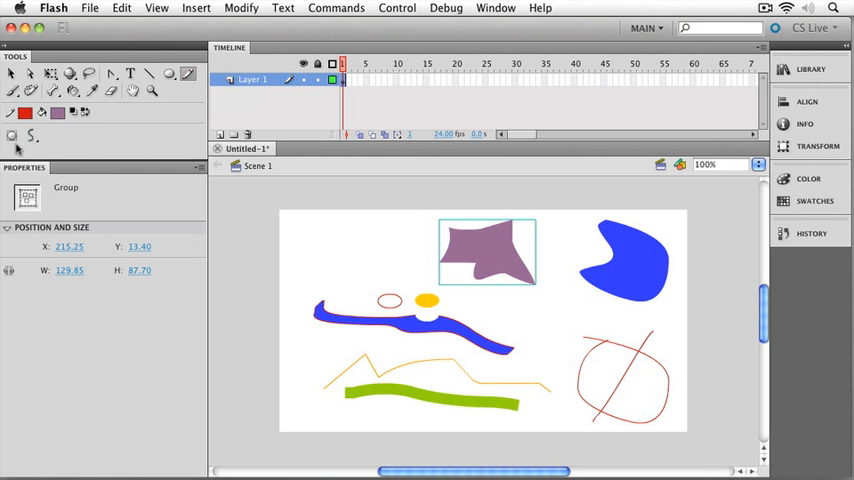
{"action": "mouse_move", "coordinate": [14, 136]}
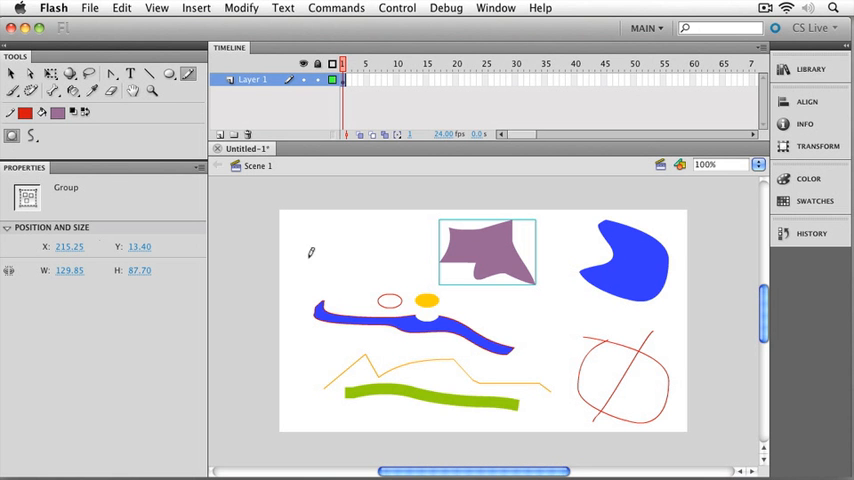
Sketch a red zigzag line with the Pencil near the stage's top-left corner
{"action": "left_click_drag", "start_coordinate": [310, 250], "coordinate": [350, 264]}
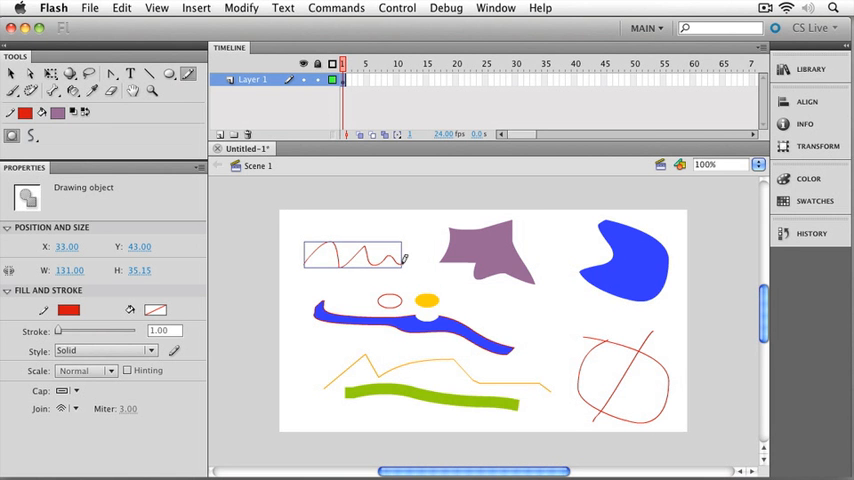
{"action": "mouse_move", "coordinate": [416, 240]}
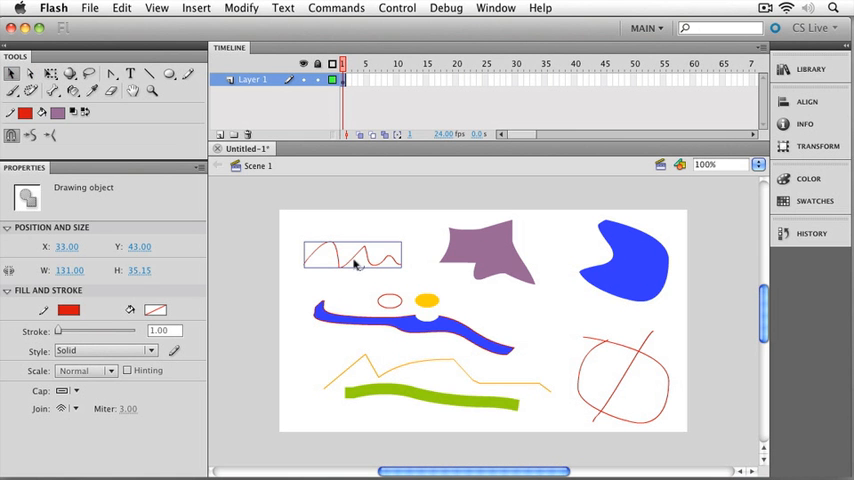
Drag the zigzag down over the tan line and select the tan line to show it stays separate
{"action": "left_click_drag", "start_coordinate": [352, 256], "coordinate": [462, 372]}
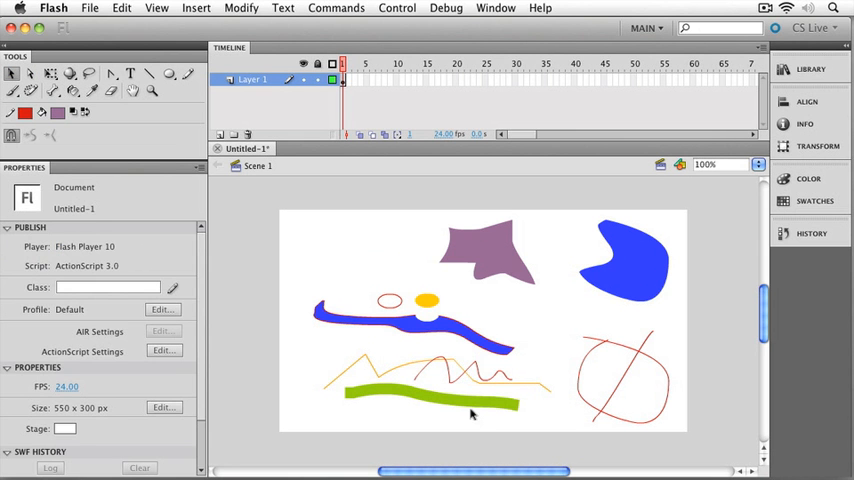
{"action": "left_click", "coordinate": [464, 370]}
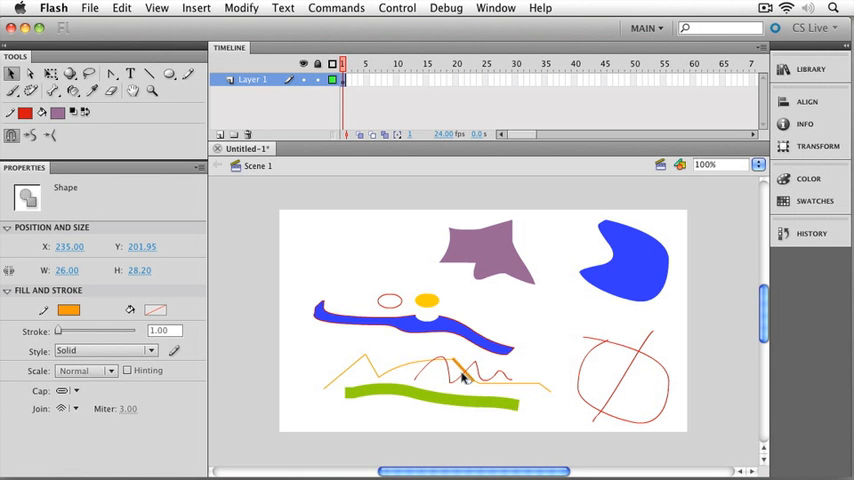
{"action": "left_click", "coordinate": [472, 380]}
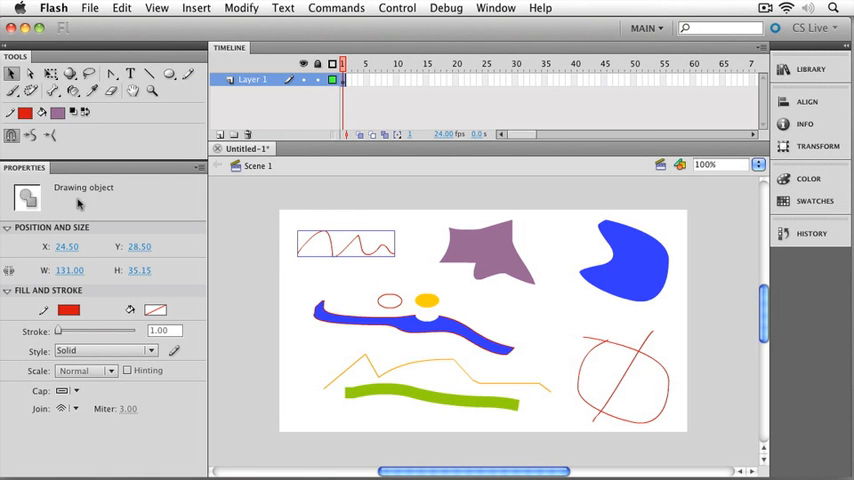
{"action": "mouse_move", "coordinate": [88, 292]}
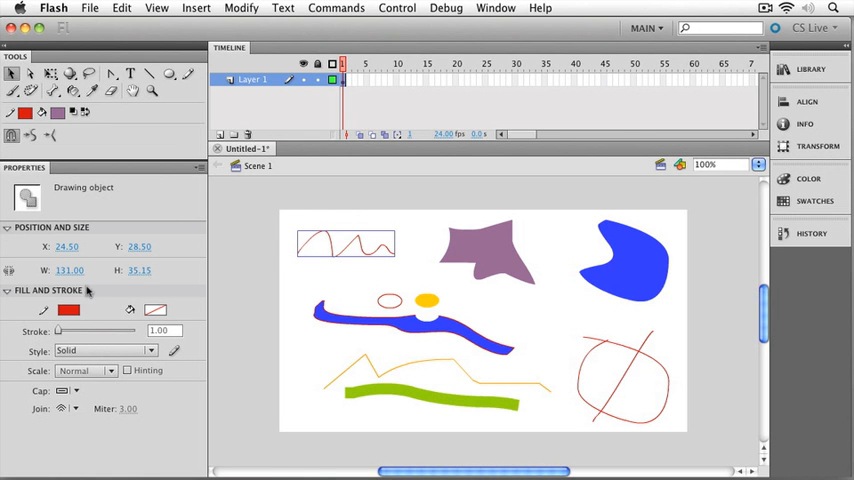
{"action": "mouse_move", "coordinate": [68, 310]}
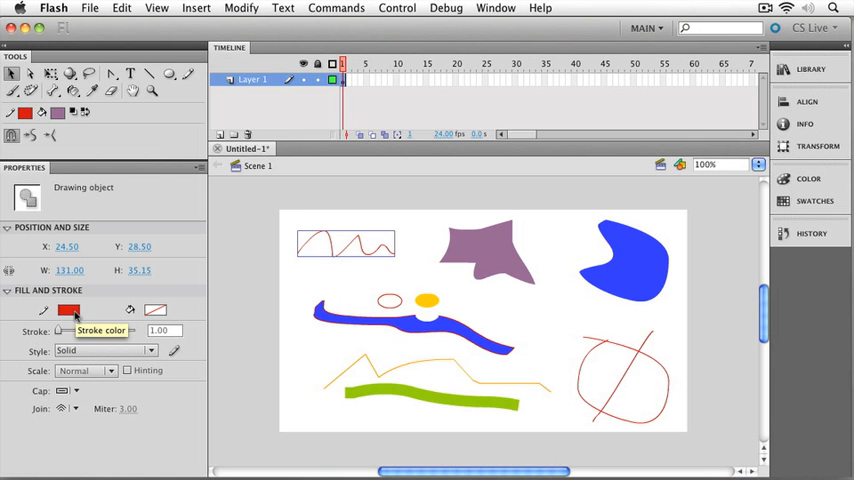
Change the zigzag's stroke colour to blue with a width of about 13.5
{"action": "left_click", "coordinate": [68, 310]}
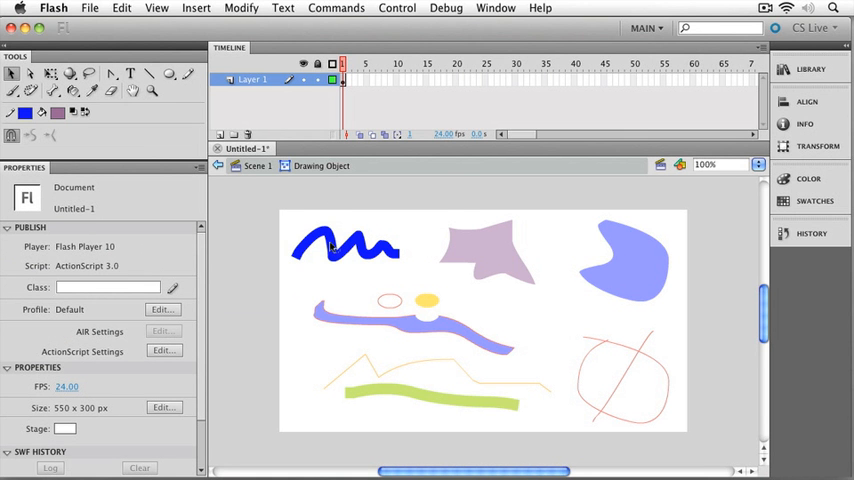
{"action": "mouse_move", "coordinate": [320, 282]}
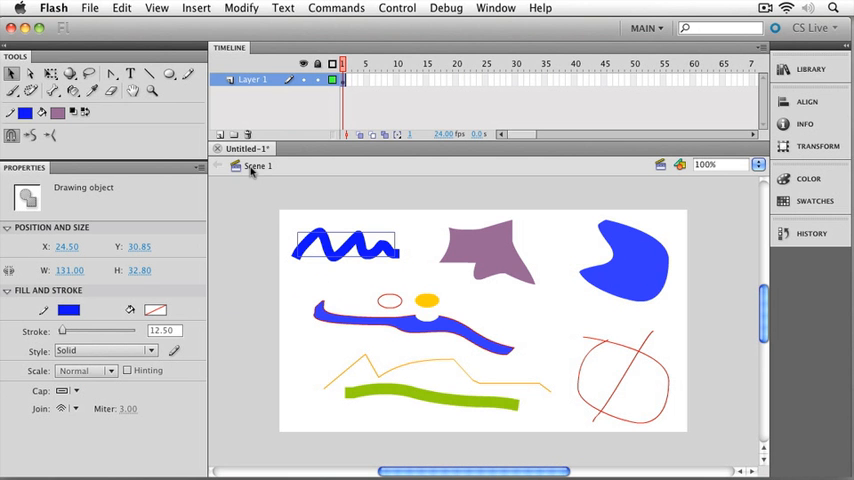
Ungroup the blue scribble drawing object into an ordinary shape via Modify > Ungroup
{"action": "left_click", "coordinate": [240, 8]}
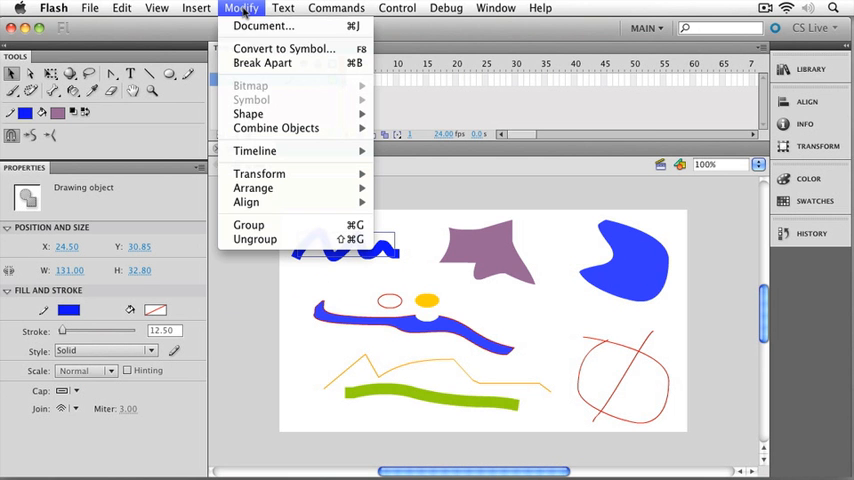
{"action": "mouse_move", "coordinate": [256, 240]}
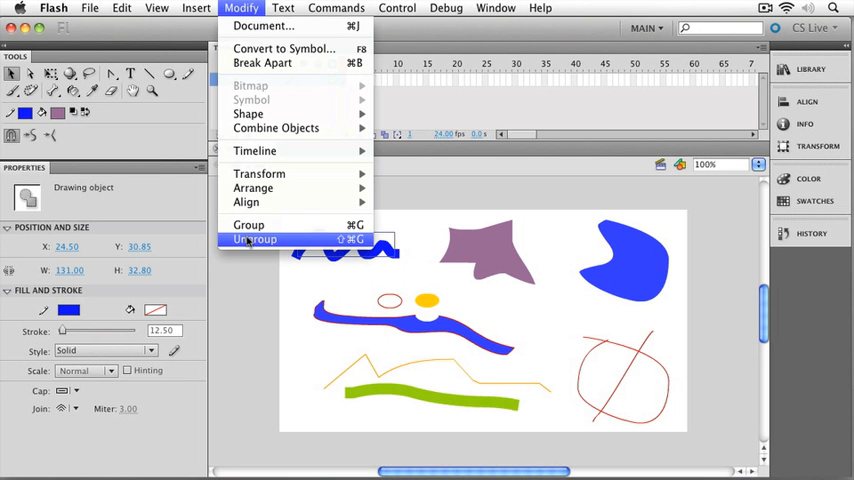
{"action": "left_click", "coordinate": [256, 240]}
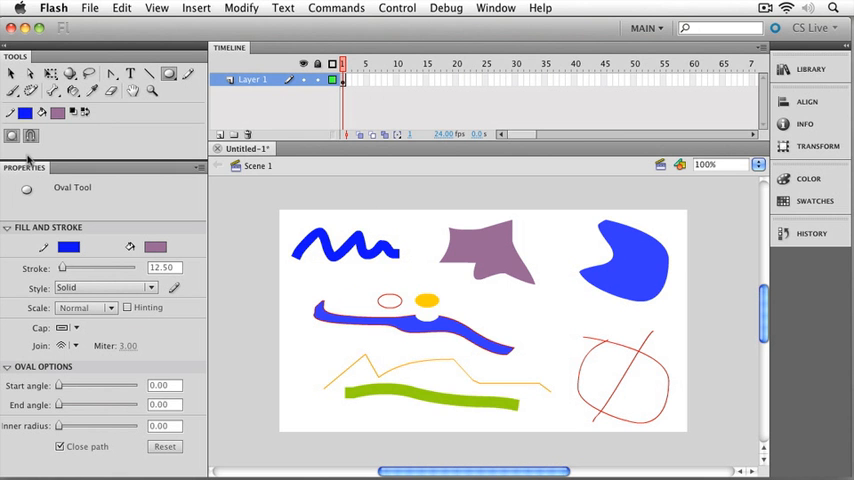
{"action": "mouse_move", "coordinate": [14, 136]}
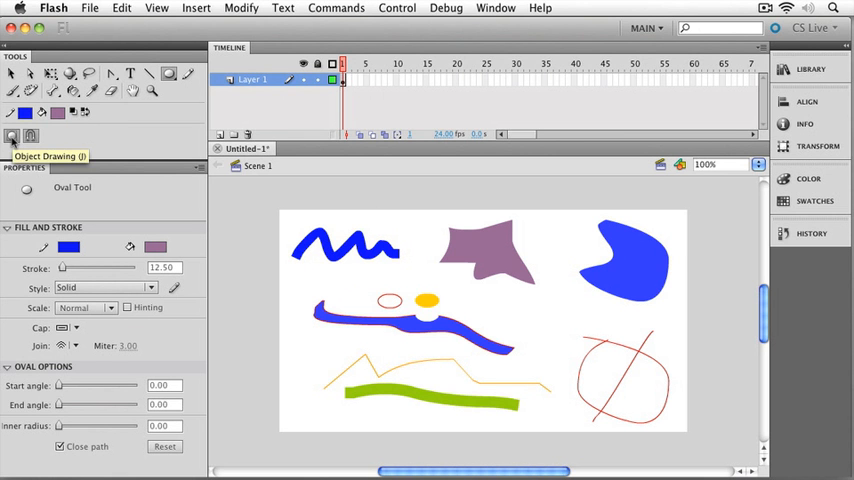